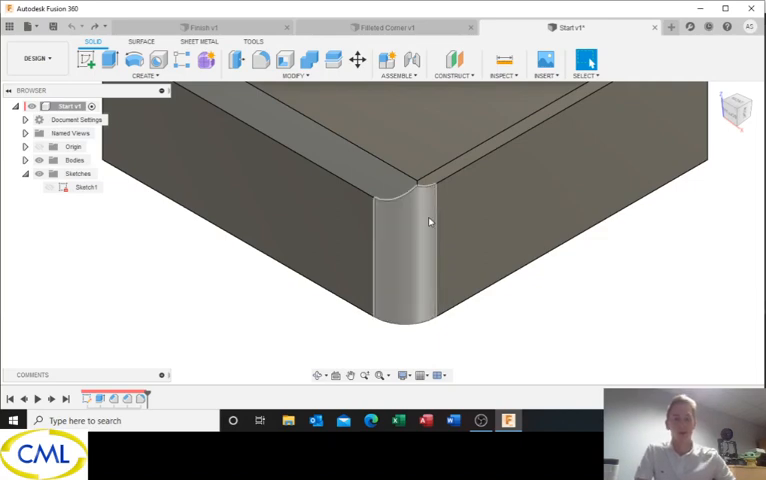
# Compare the filleted-corner example and starter block, ending on the finished example design.
pyautogui.click(398, 240)
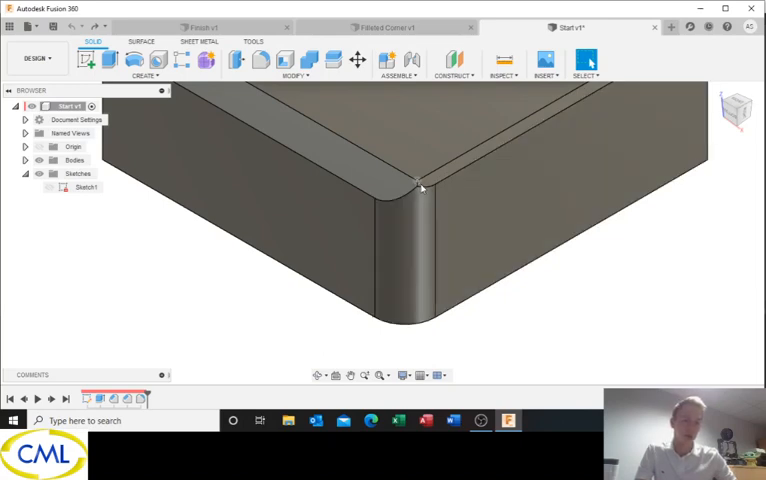
pyautogui.moveTo(420, 192)
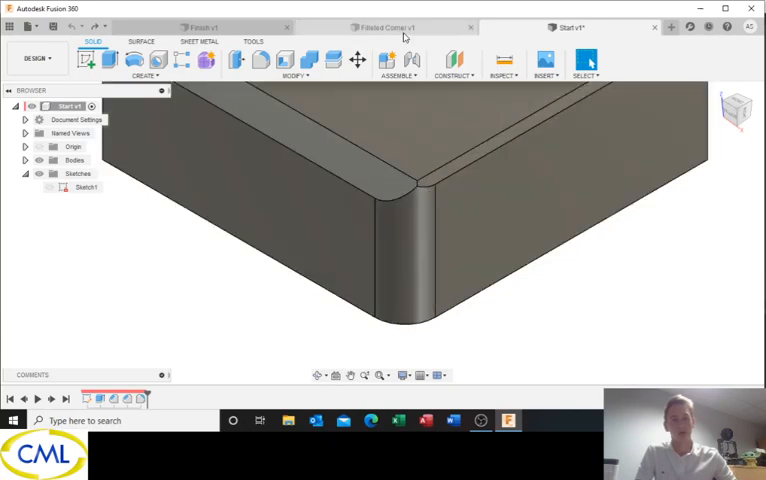
pyautogui.click(384, 28)
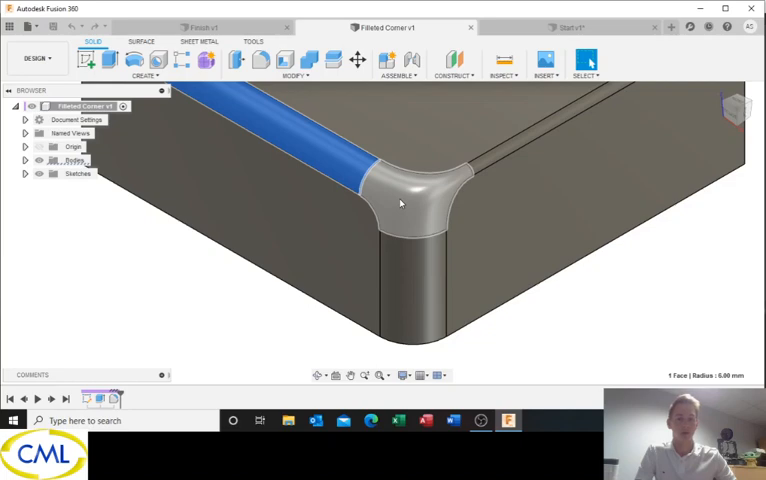
pyautogui.moveTo(400, 200)
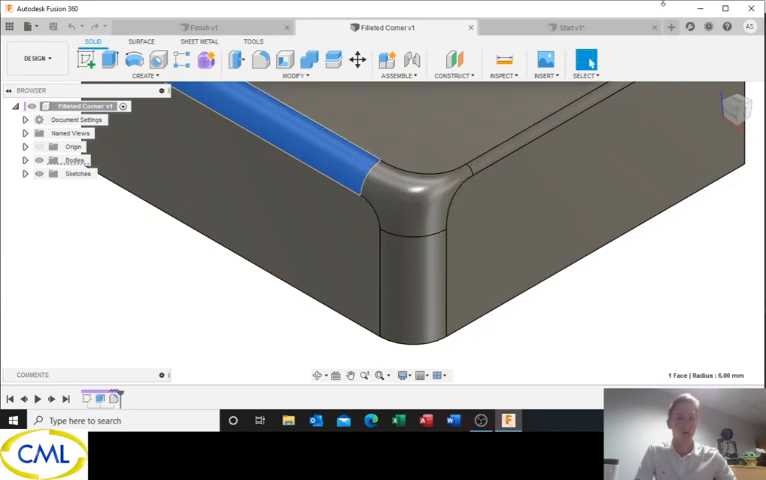
pyautogui.click(570, 28)
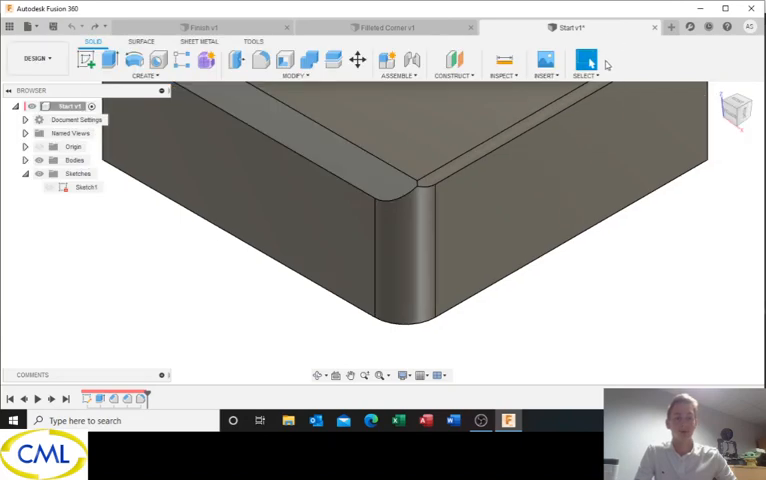
pyautogui.click(400, 230)
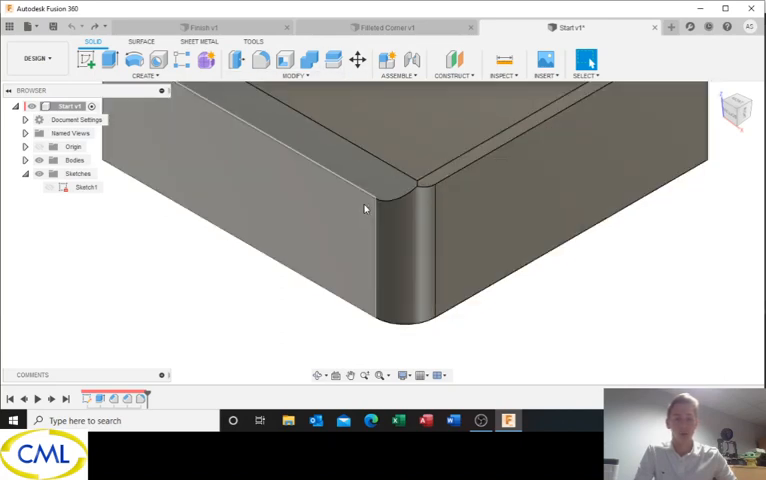
pyautogui.click(200, 28)
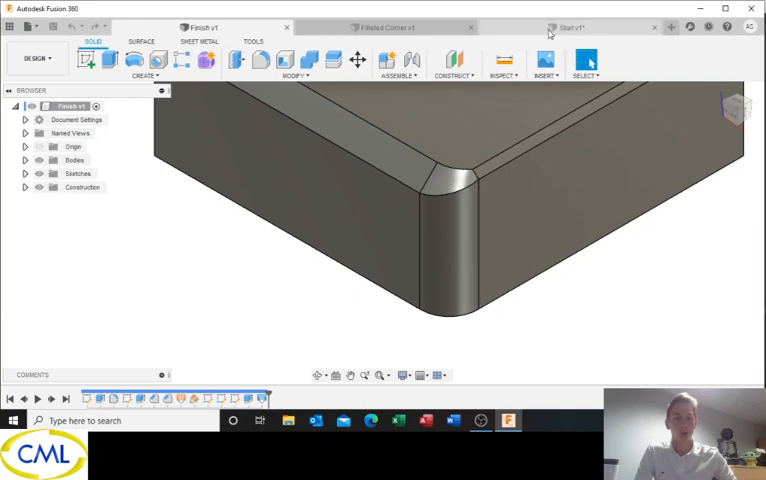
# In the starter design, delete the fillet and chamfer features, leaving a sharp-edged block.
pyautogui.click(570, 28)
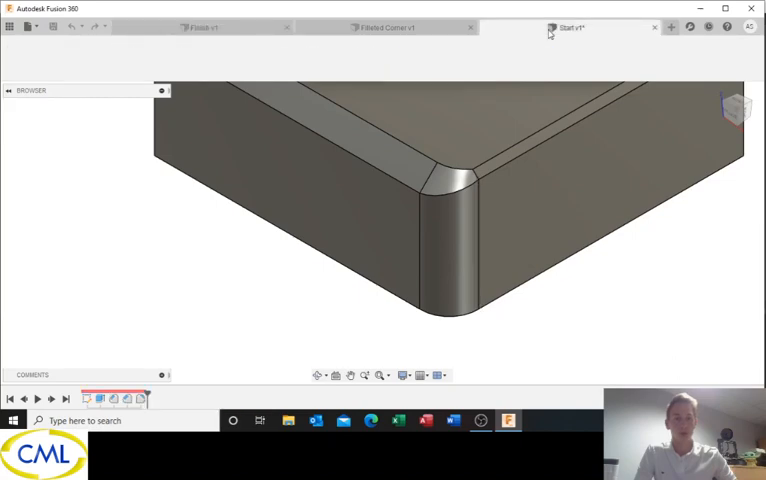
pyautogui.click(570, 28)
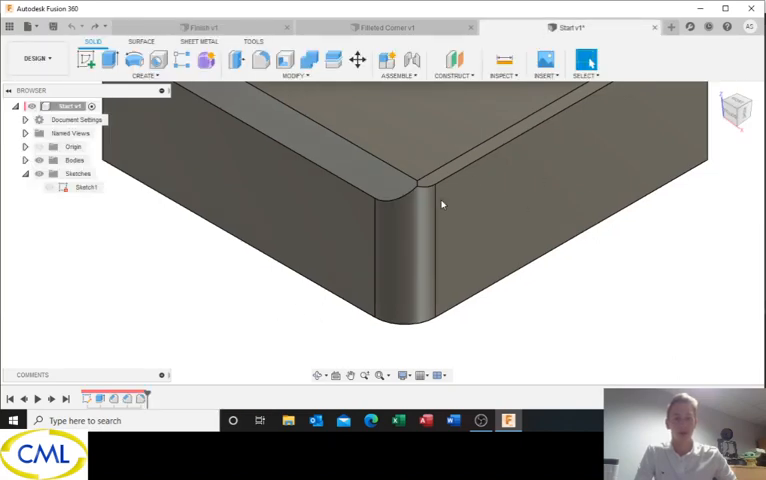
pyautogui.moveTo(184, 288)
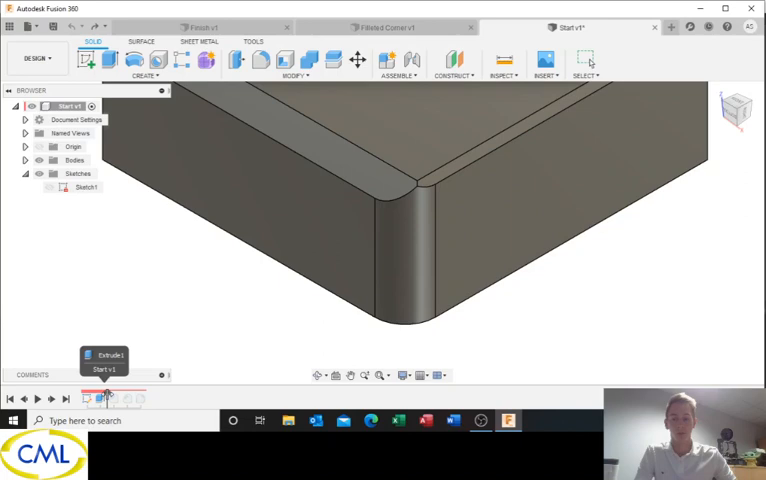
pyautogui.rightClick(118, 398)
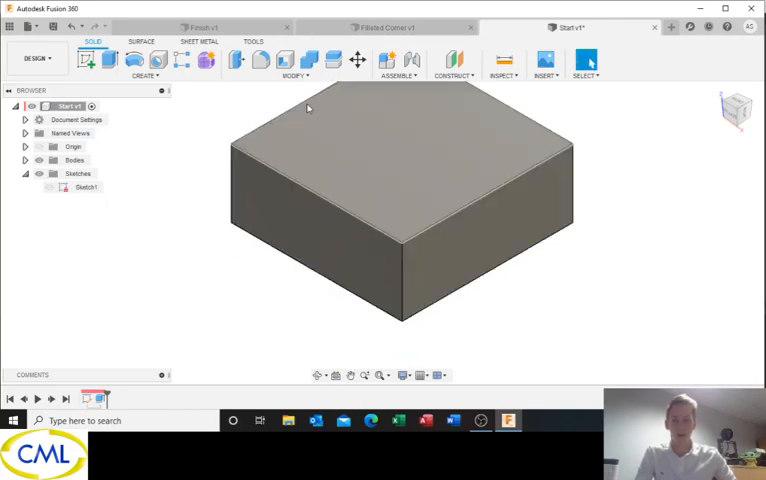
# Fillet the block's vertical corner edge with a 10 mm radius.
pyautogui.click(260, 60)
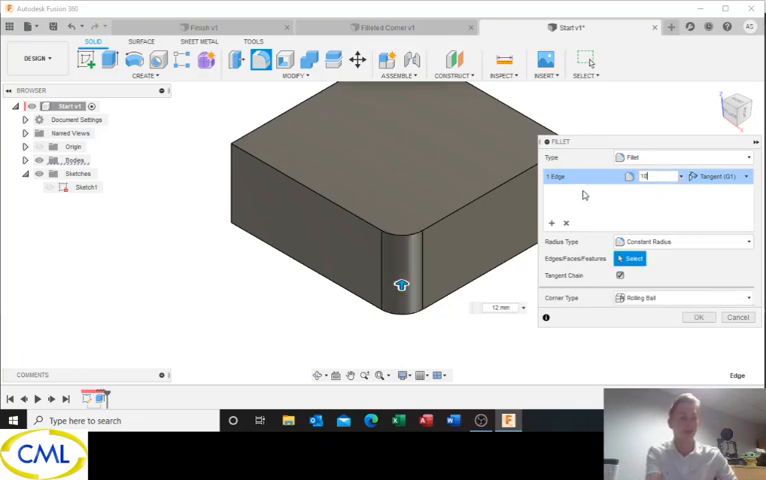
pyautogui.click(698, 316)
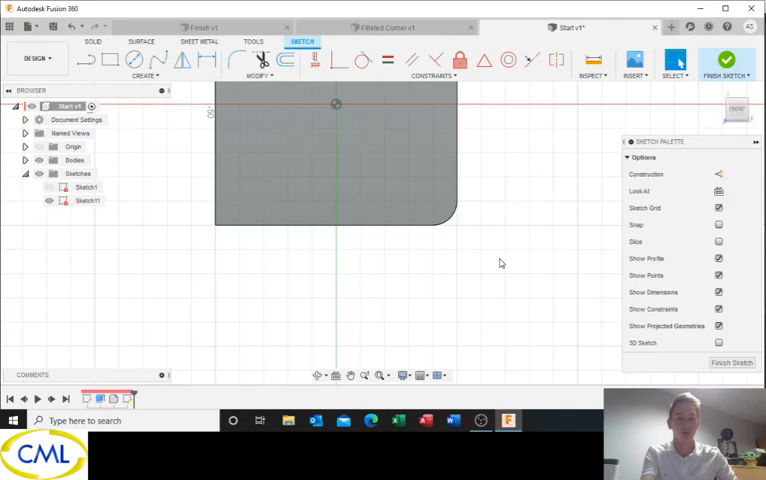
# Project the filleted corner edges into the top-face sketch and finish the sketch.
pyautogui.click(144, 74)
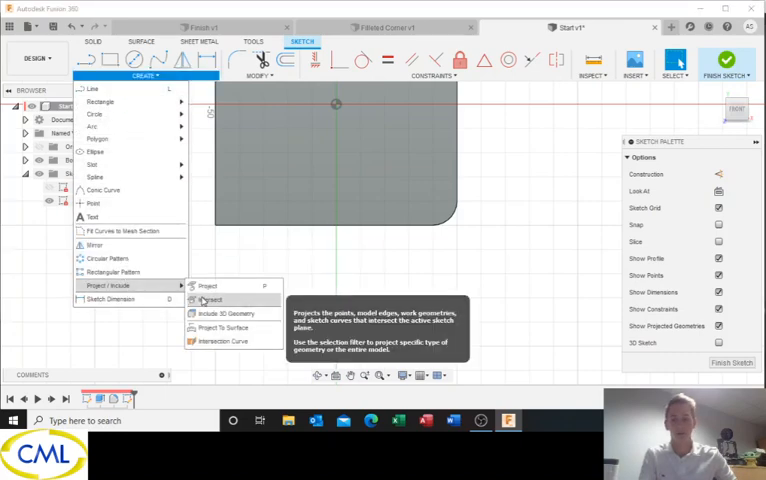
pyautogui.click(208, 286)
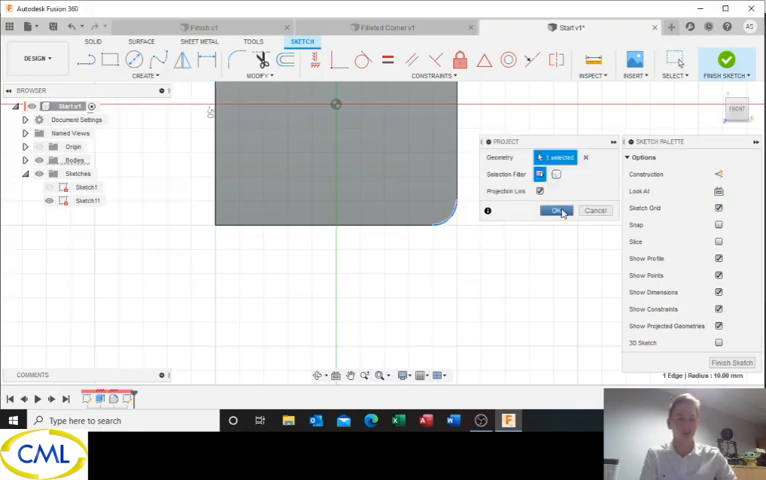
pyautogui.click(558, 210)
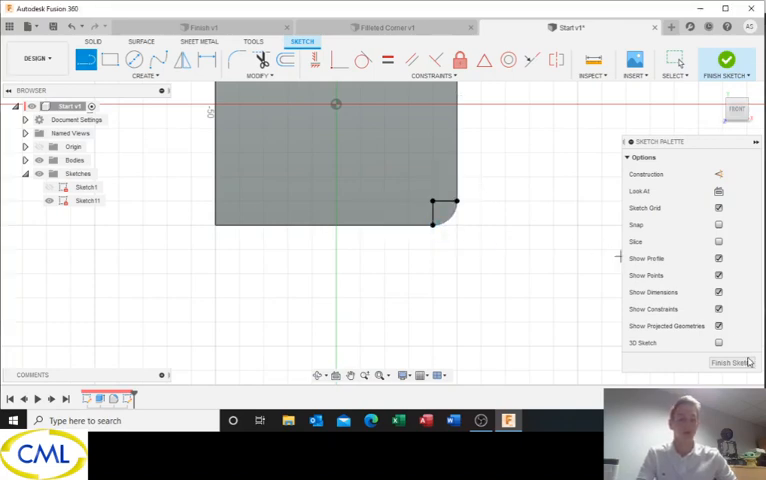
pyautogui.click(728, 362)
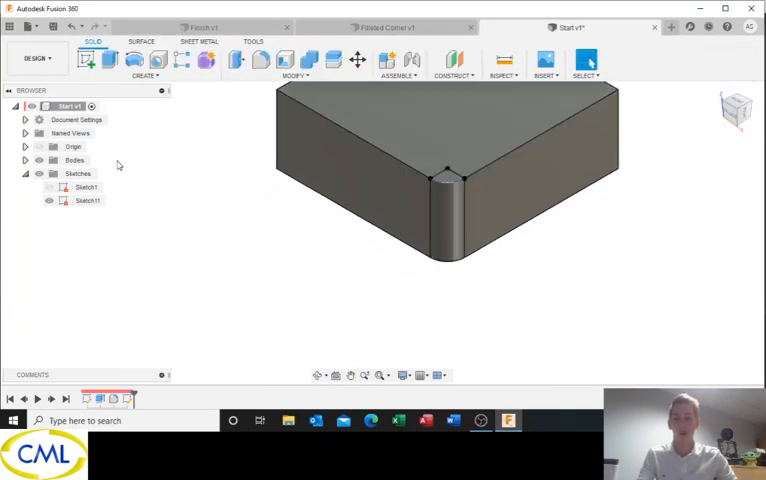
# Extrude the corner profile as a cut through the block to notch the corner.
pyautogui.click(110, 60)
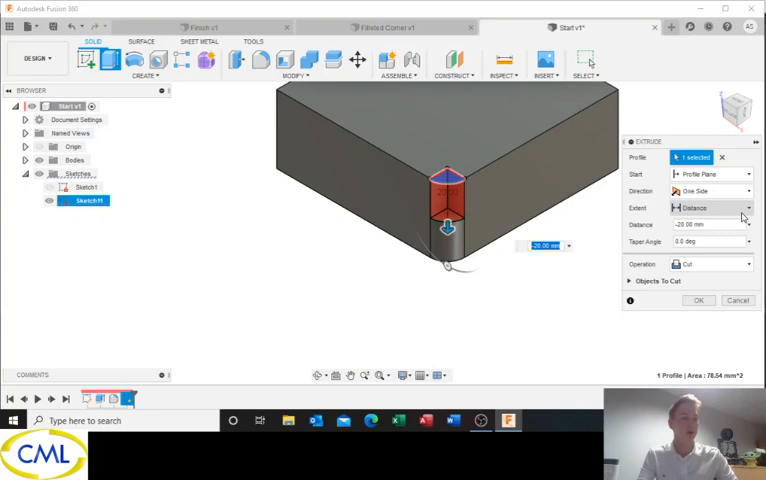
pyautogui.click(716, 208)
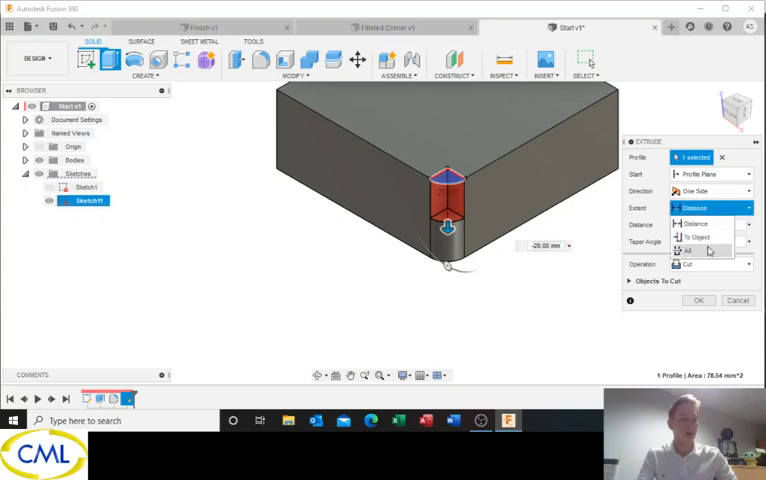
pyautogui.click(700, 300)
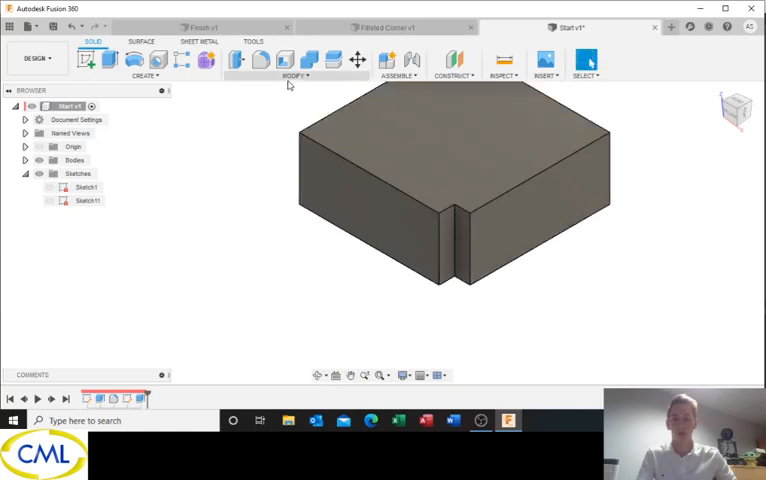
# Chamfer both top edges running beside the corner notch.
pyautogui.click(284, 60)
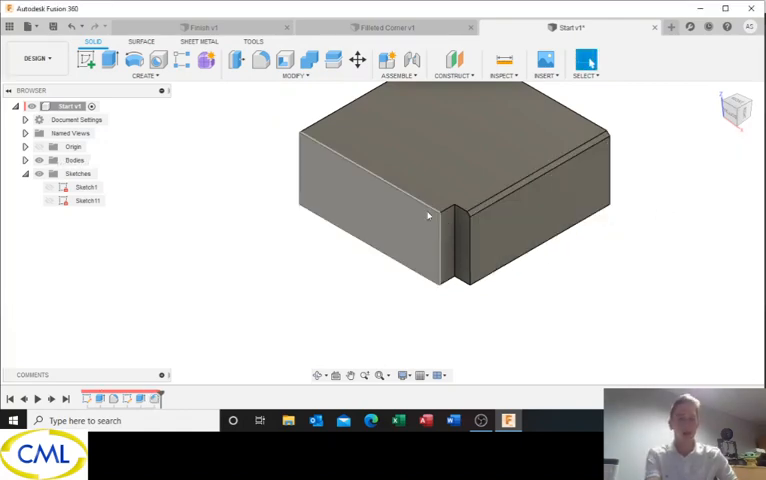
pyautogui.click(296, 74)
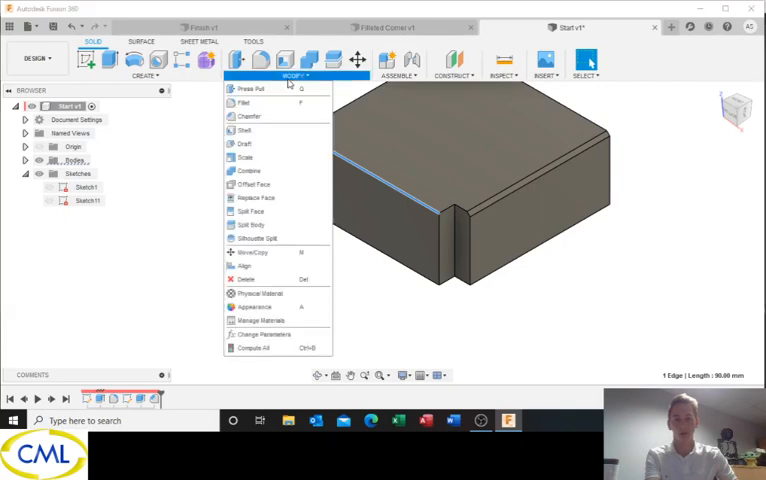
pyautogui.click(248, 116)
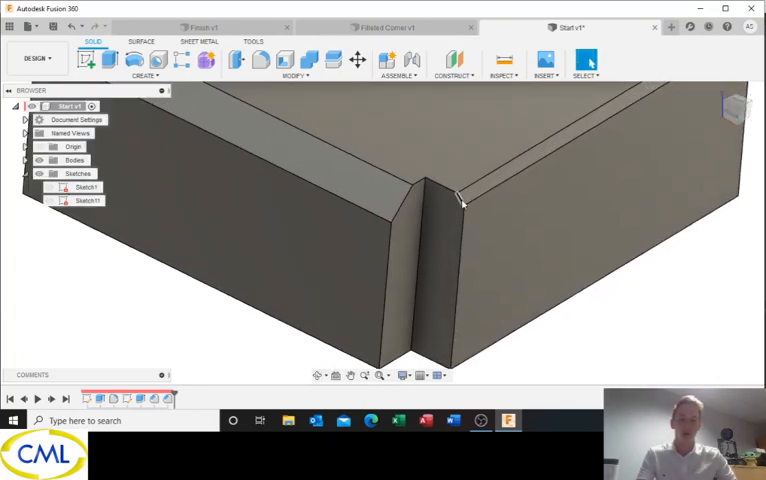
pyautogui.click(458, 200)
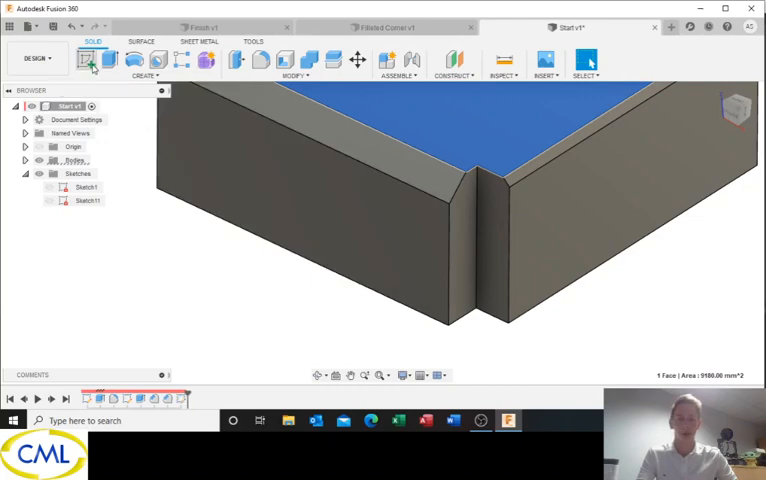
# Draw an arc sweeping around the notched corner in a new top-face sketch.
pyautogui.click(84, 60)
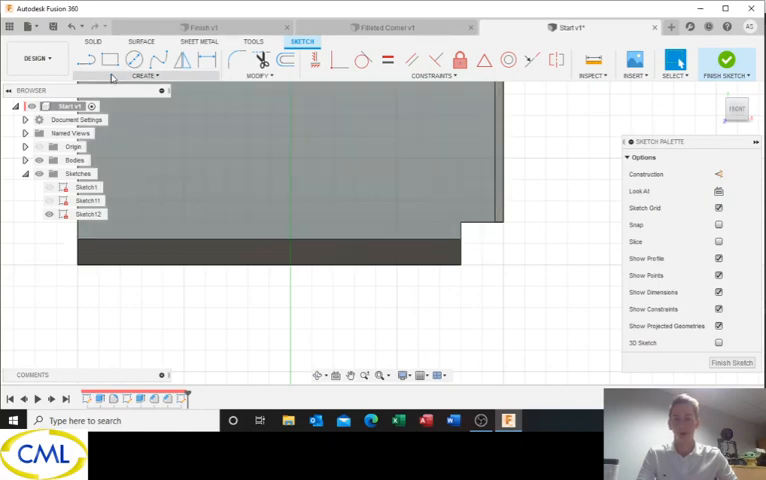
pyautogui.click(144, 76)
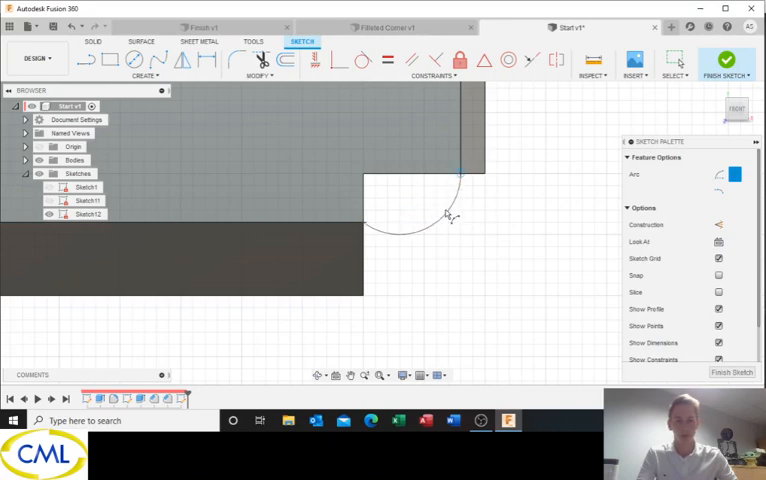
pyautogui.click(452, 170)
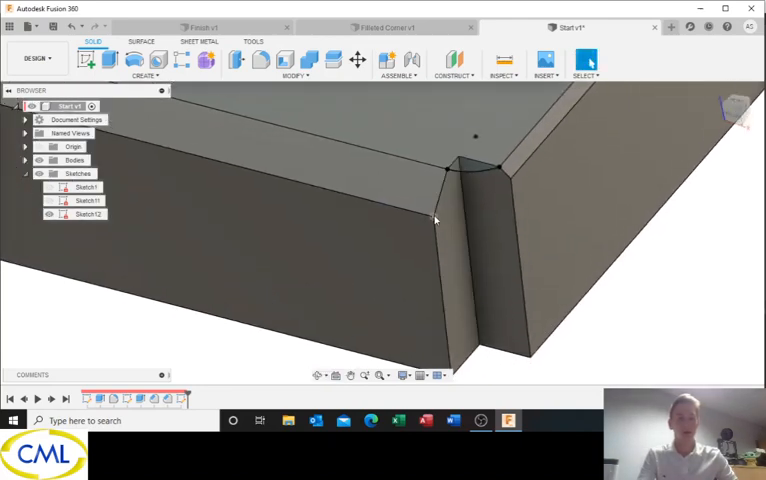
pyautogui.moveTo(510, 184)
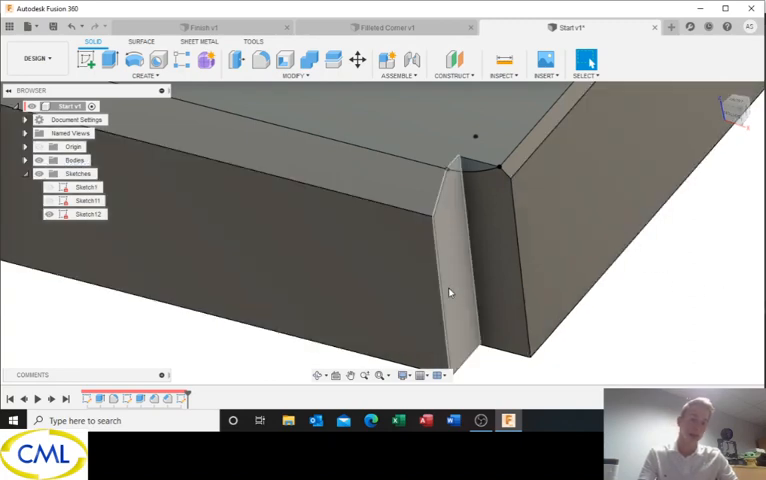
pyautogui.moveTo(446, 256)
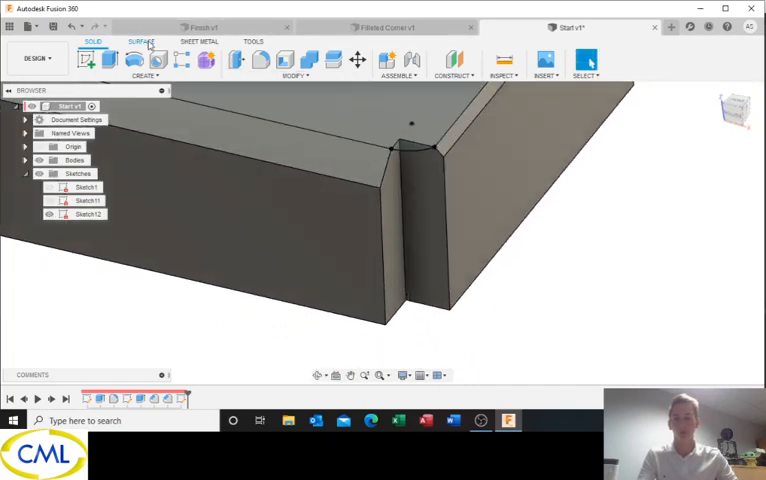
# Loft a surface patch between the two chamfer edges at the notched corner.
pyautogui.click(140, 40)
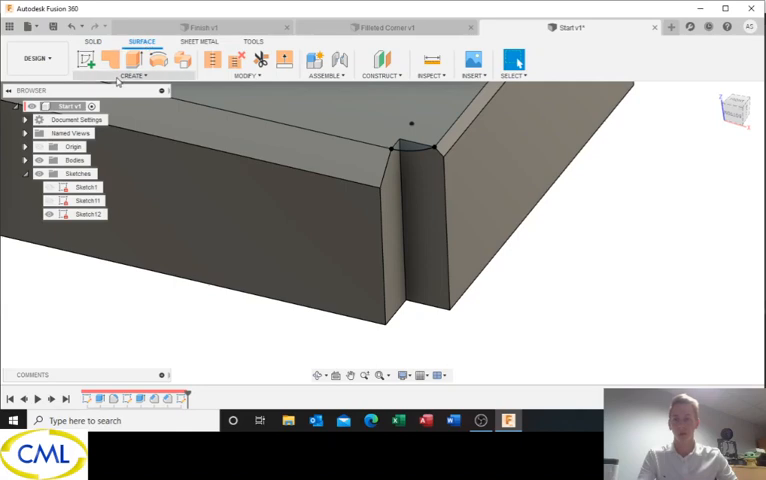
pyautogui.click(134, 76)
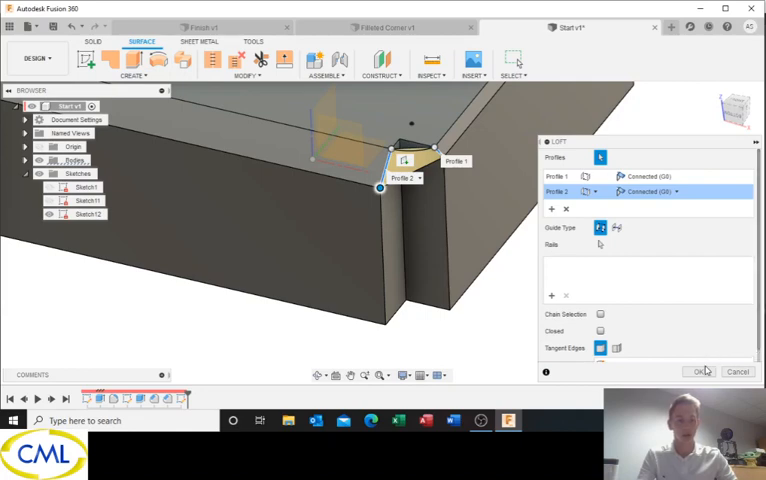
pyautogui.click(700, 372)
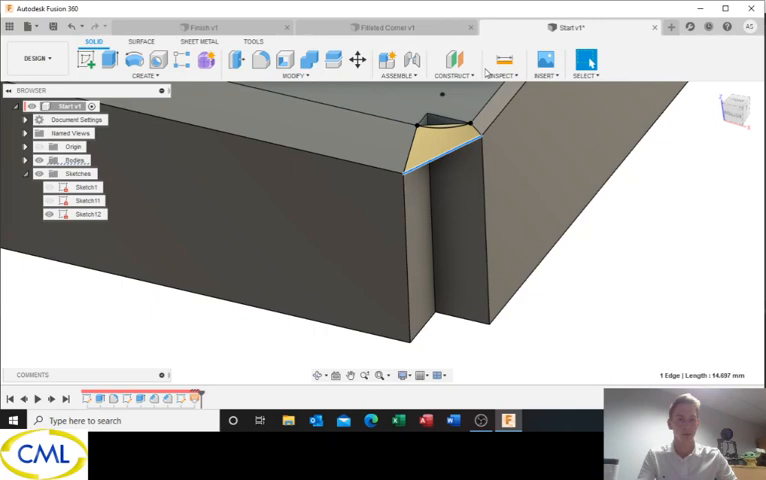
# Create a Plane at Angle construction plane through the corner edge, keeping the default angle.
pyautogui.click(452, 62)
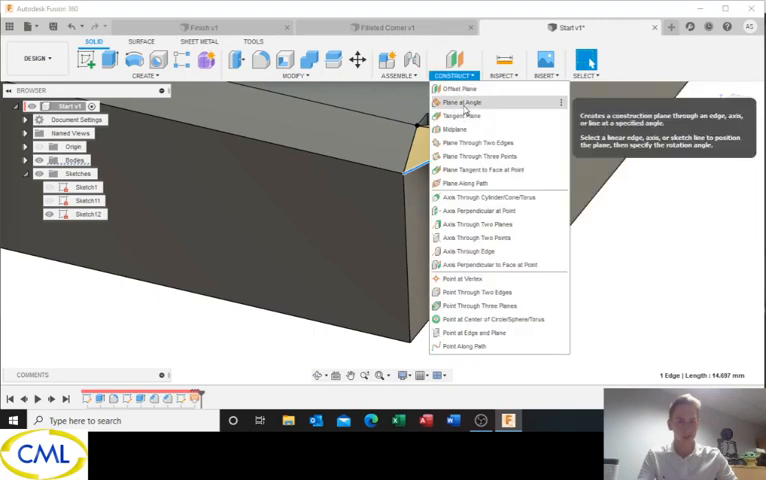
pyautogui.click(460, 102)
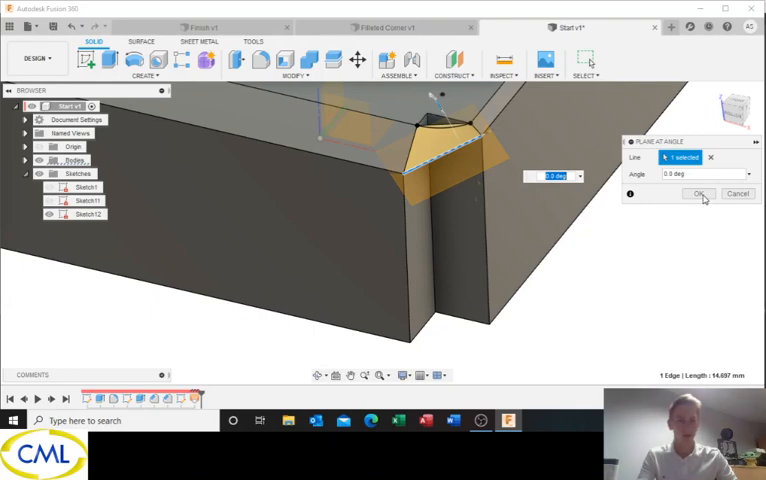
pyautogui.click(700, 192)
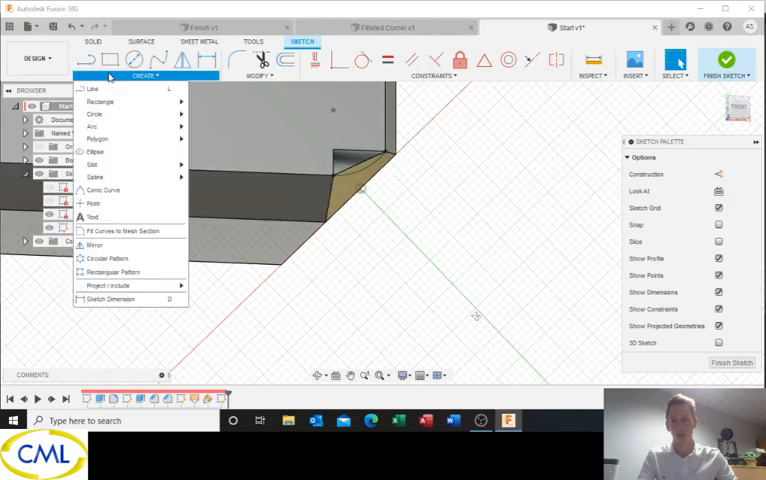
# Project the two corner edges into the sketch on the angled plane.
pyautogui.click(94, 128)
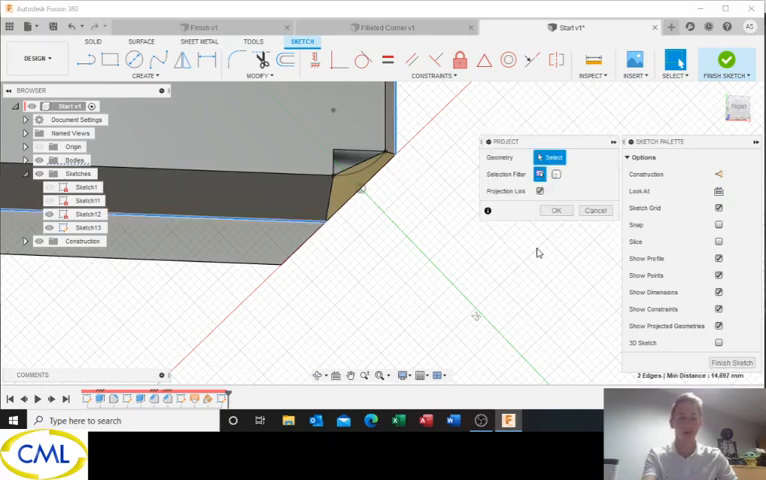
pyautogui.click(556, 210)
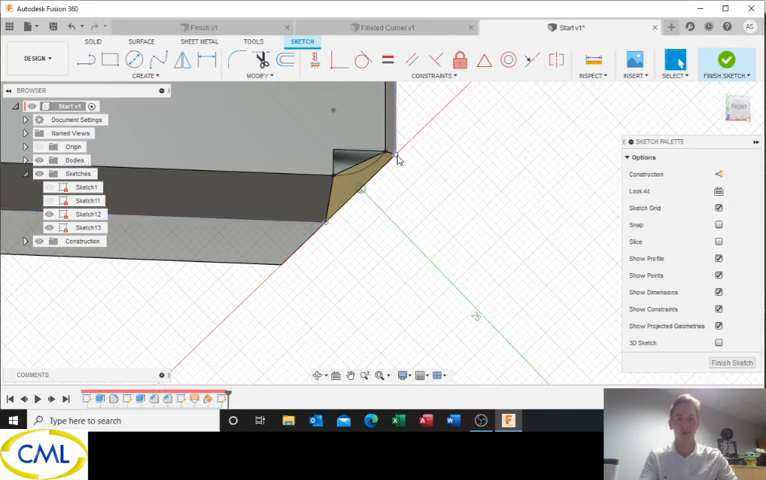
# Draw a 3-point arc across the projected corner edge endpoints and finish the sketch.
pyautogui.click(144, 76)
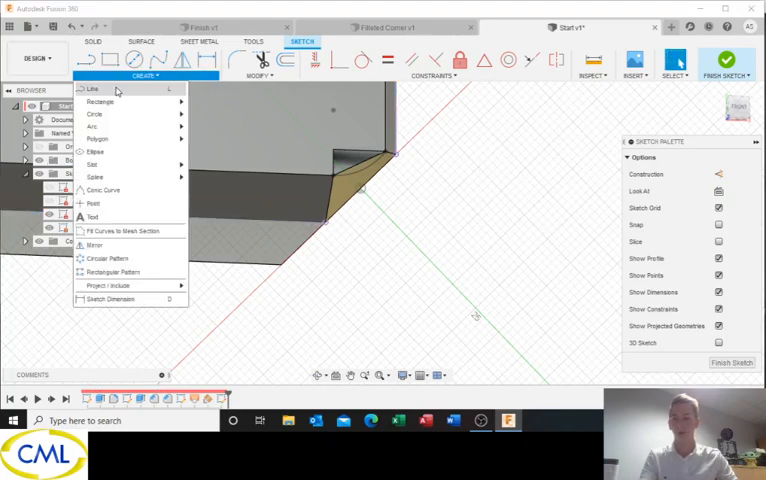
pyautogui.moveTo(92, 128)
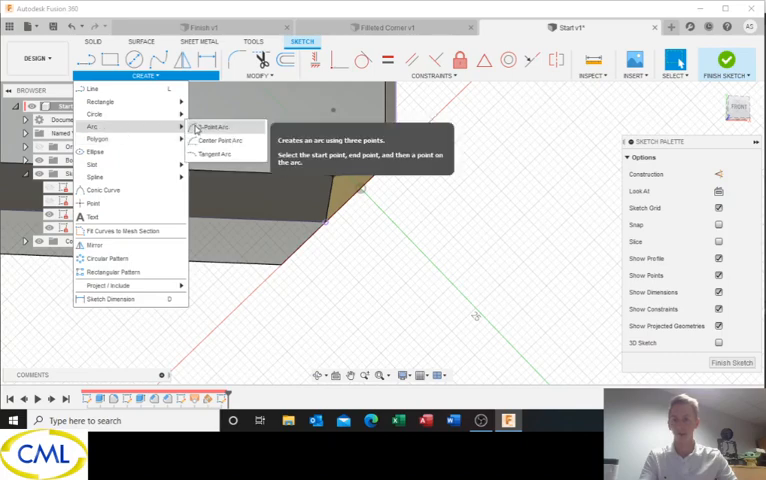
pyautogui.click(212, 128)
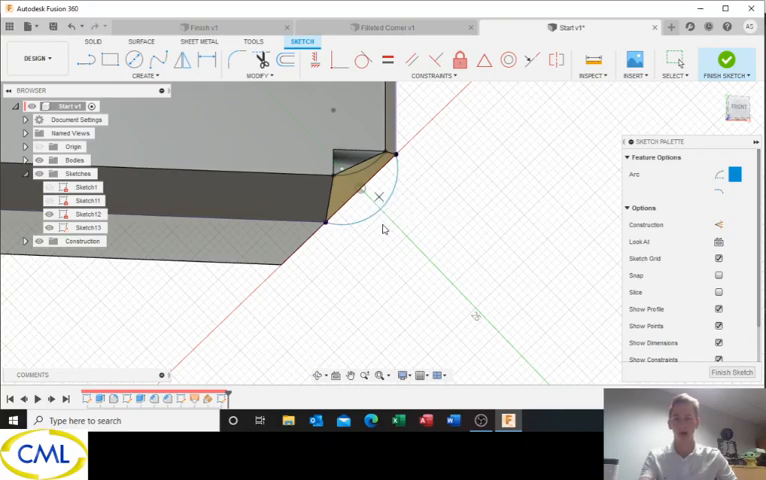
pyautogui.click(360, 190)
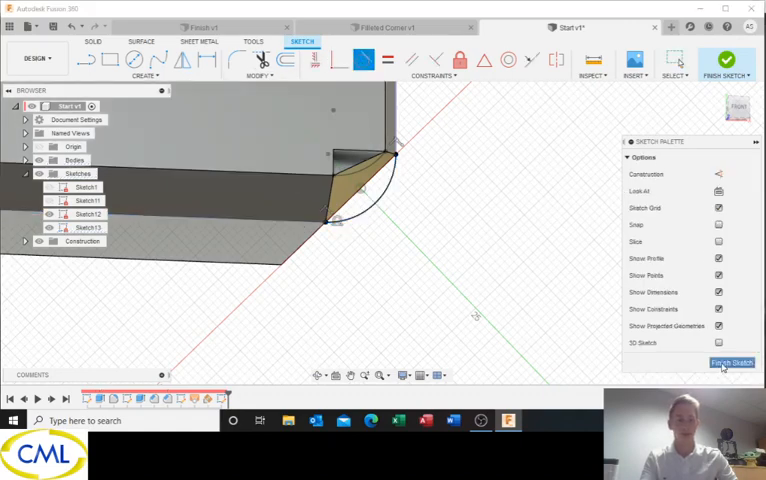
pyautogui.click(732, 362)
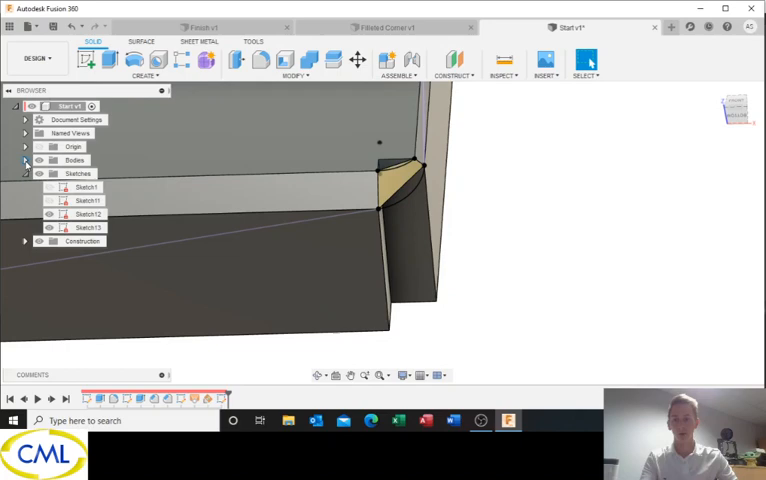
# Start a new sketch on Plane1, the angled construction plane on the corner's other side.
pyautogui.click(26, 160)
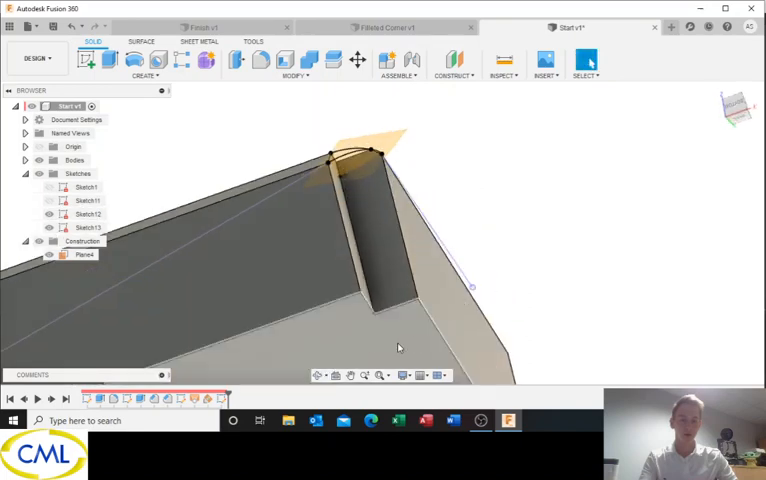
pyautogui.click(398, 348)
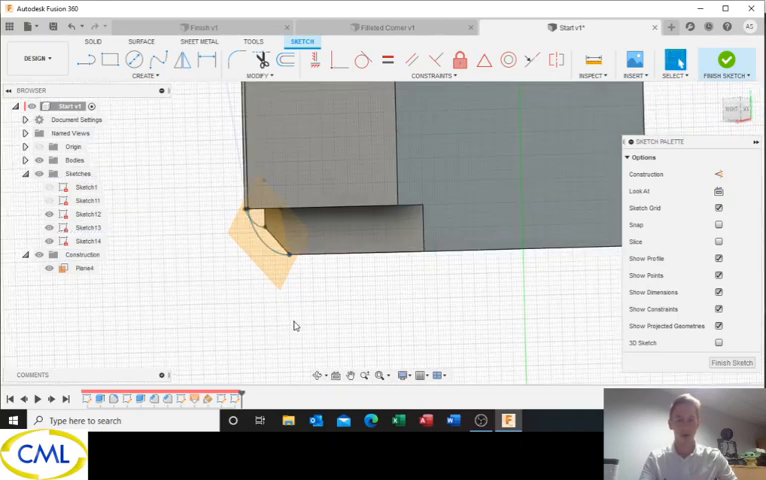
# Hide the earlier sketch, project the fillet's arc edge into the sketch, and finish it.
pyautogui.click(88, 200)
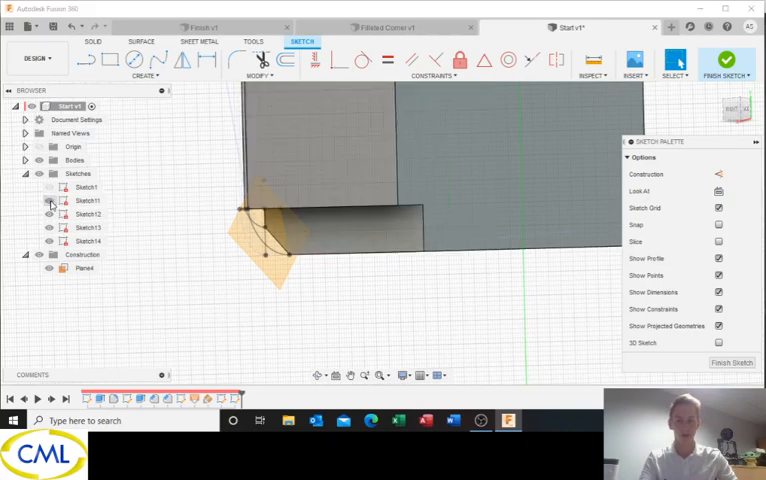
pyautogui.click(84, 268)
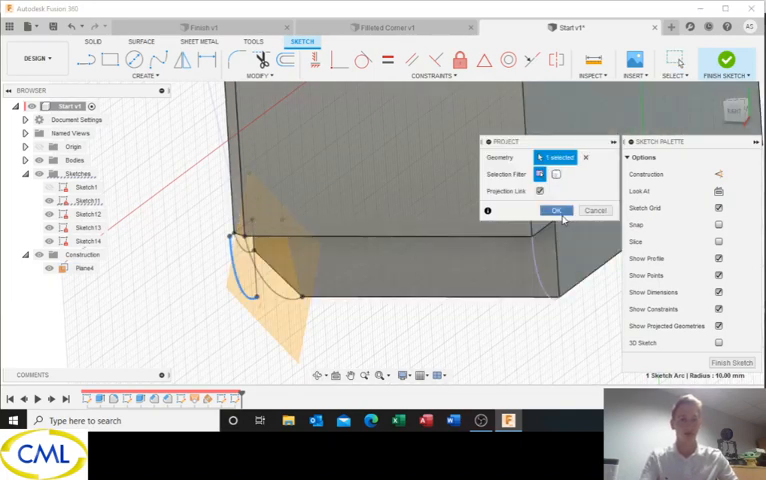
pyautogui.click(556, 210)
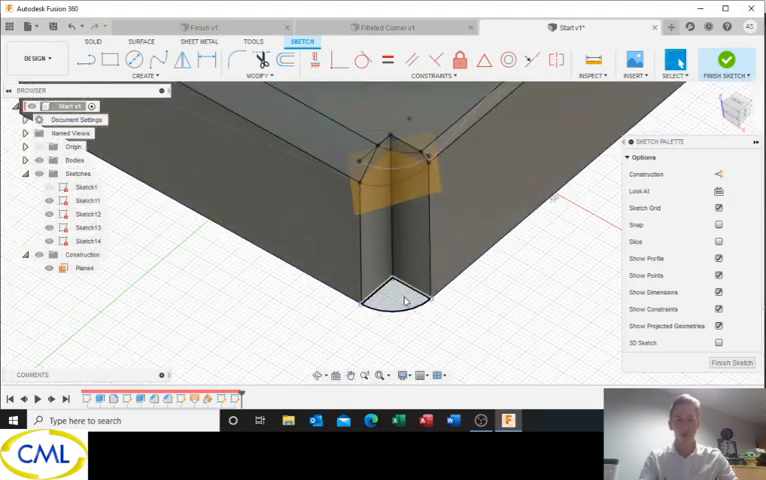
pyautogui.click(392, 300)
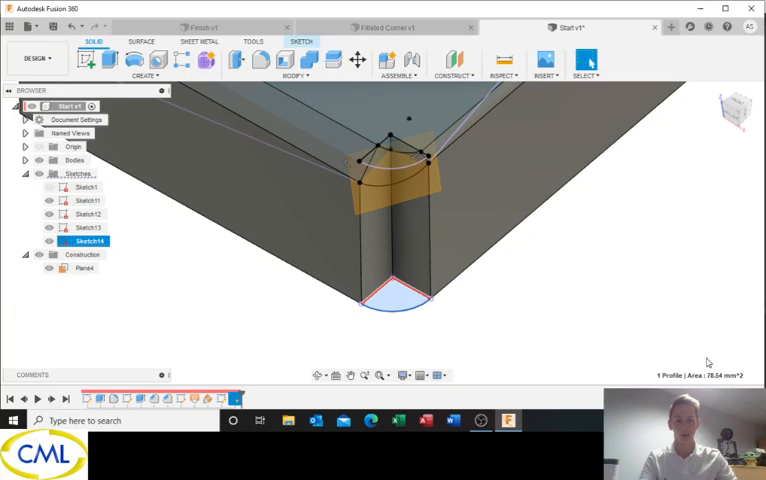
# Extrude the quarter-round profile To Object up to Plane1, rounding the block's vertical corner.
pyautogui.click(104, 60)
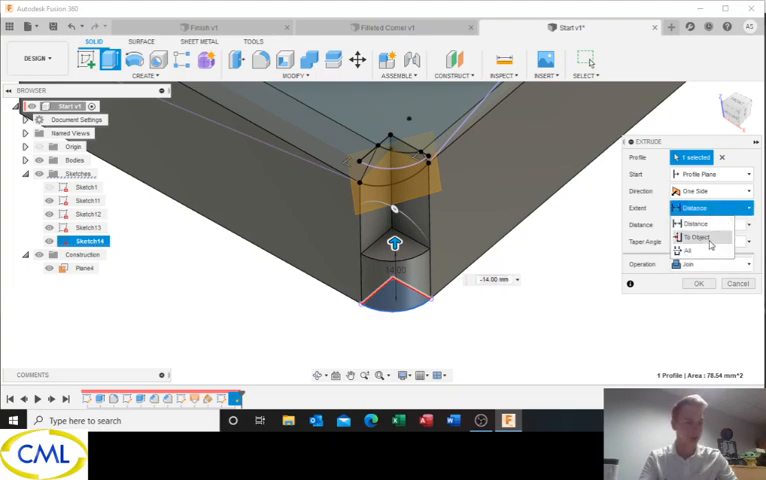
pyautogui.click(696, 236)
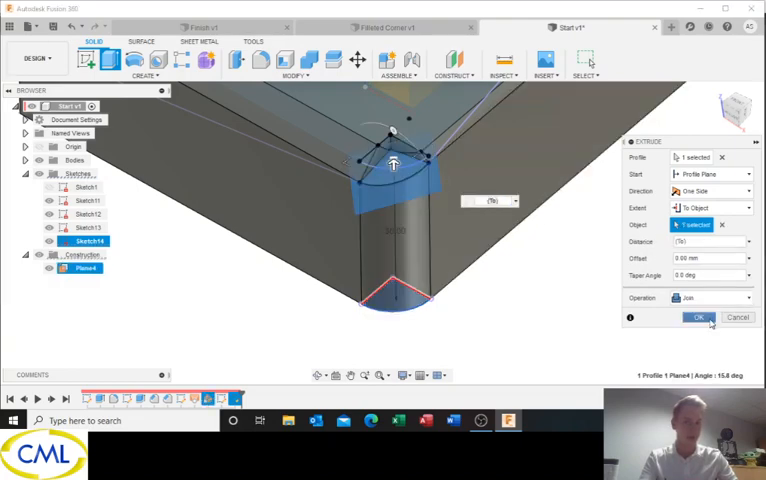
pyautogui.click(700, 316)
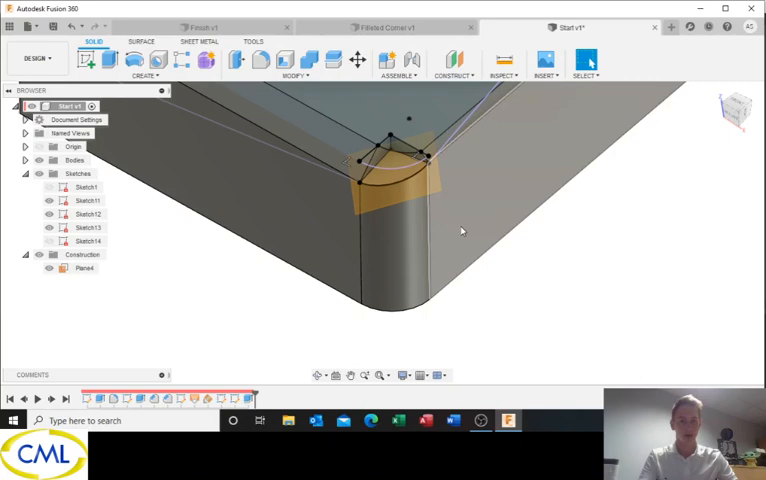
pyautogui.moveTo(460, 230); pyautogui.dragTo(436, 210)
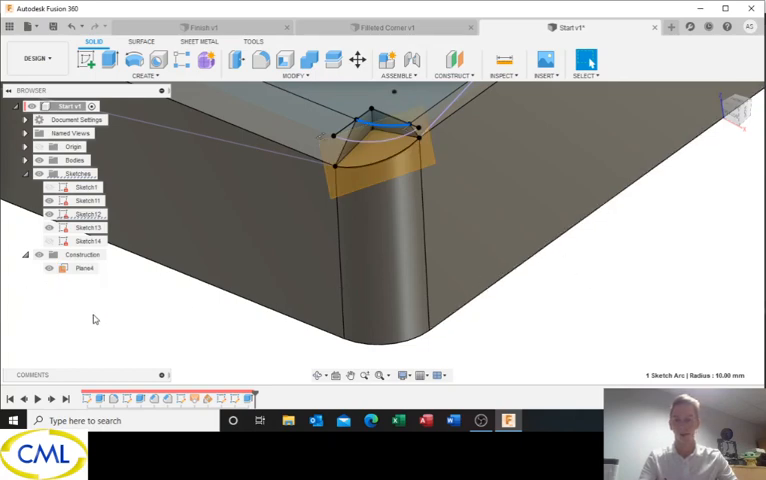
# Create a surface loft between the chamfer edge and the corner arc edge.
pyautogui.click(84, 200)
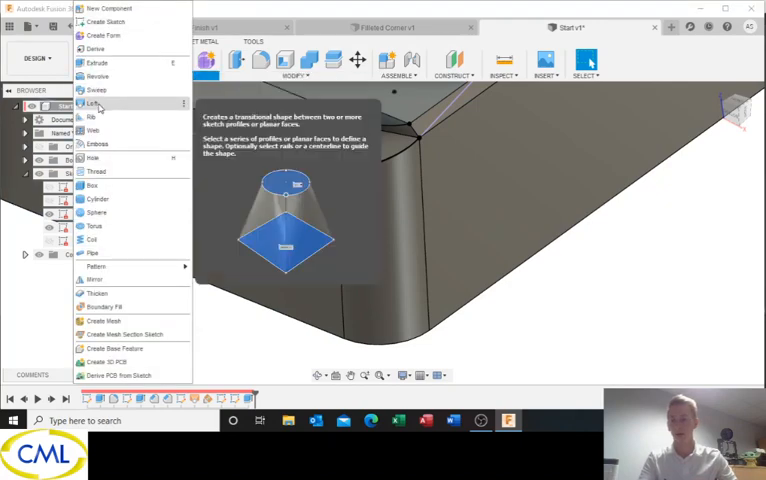
pyautogui.click(92, 104)
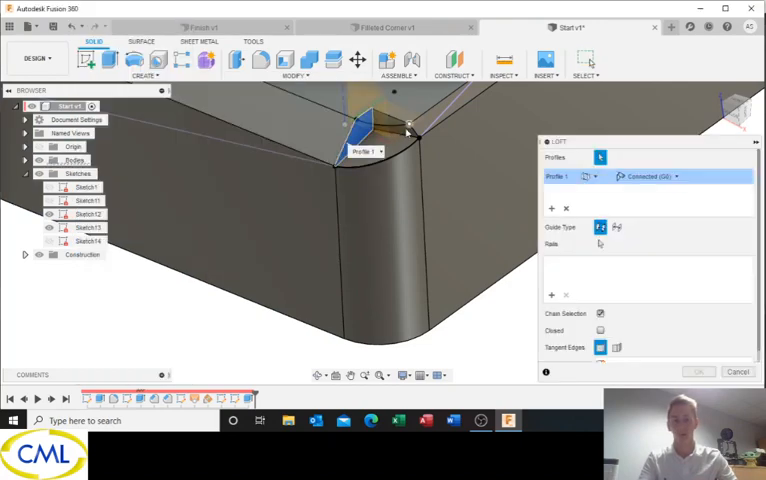
pyautogui.click(410, 130)
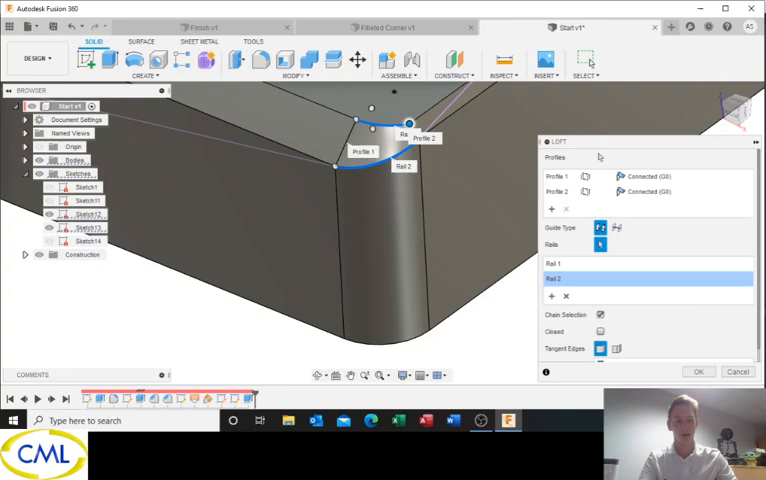
pyautogui.click(698, 372)
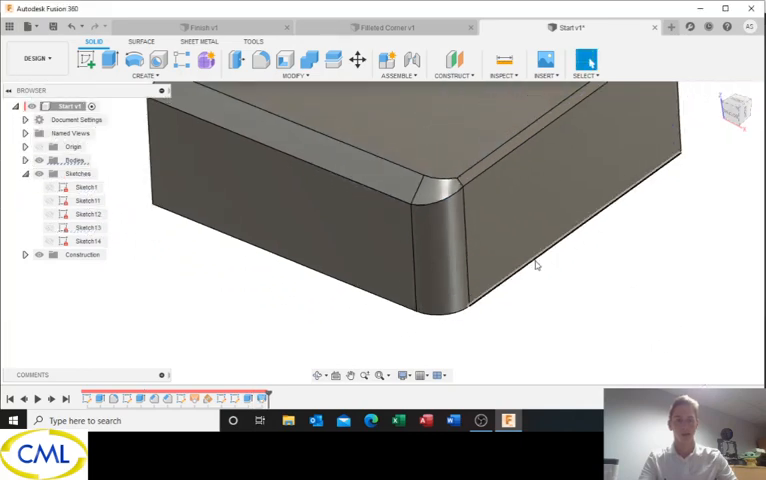